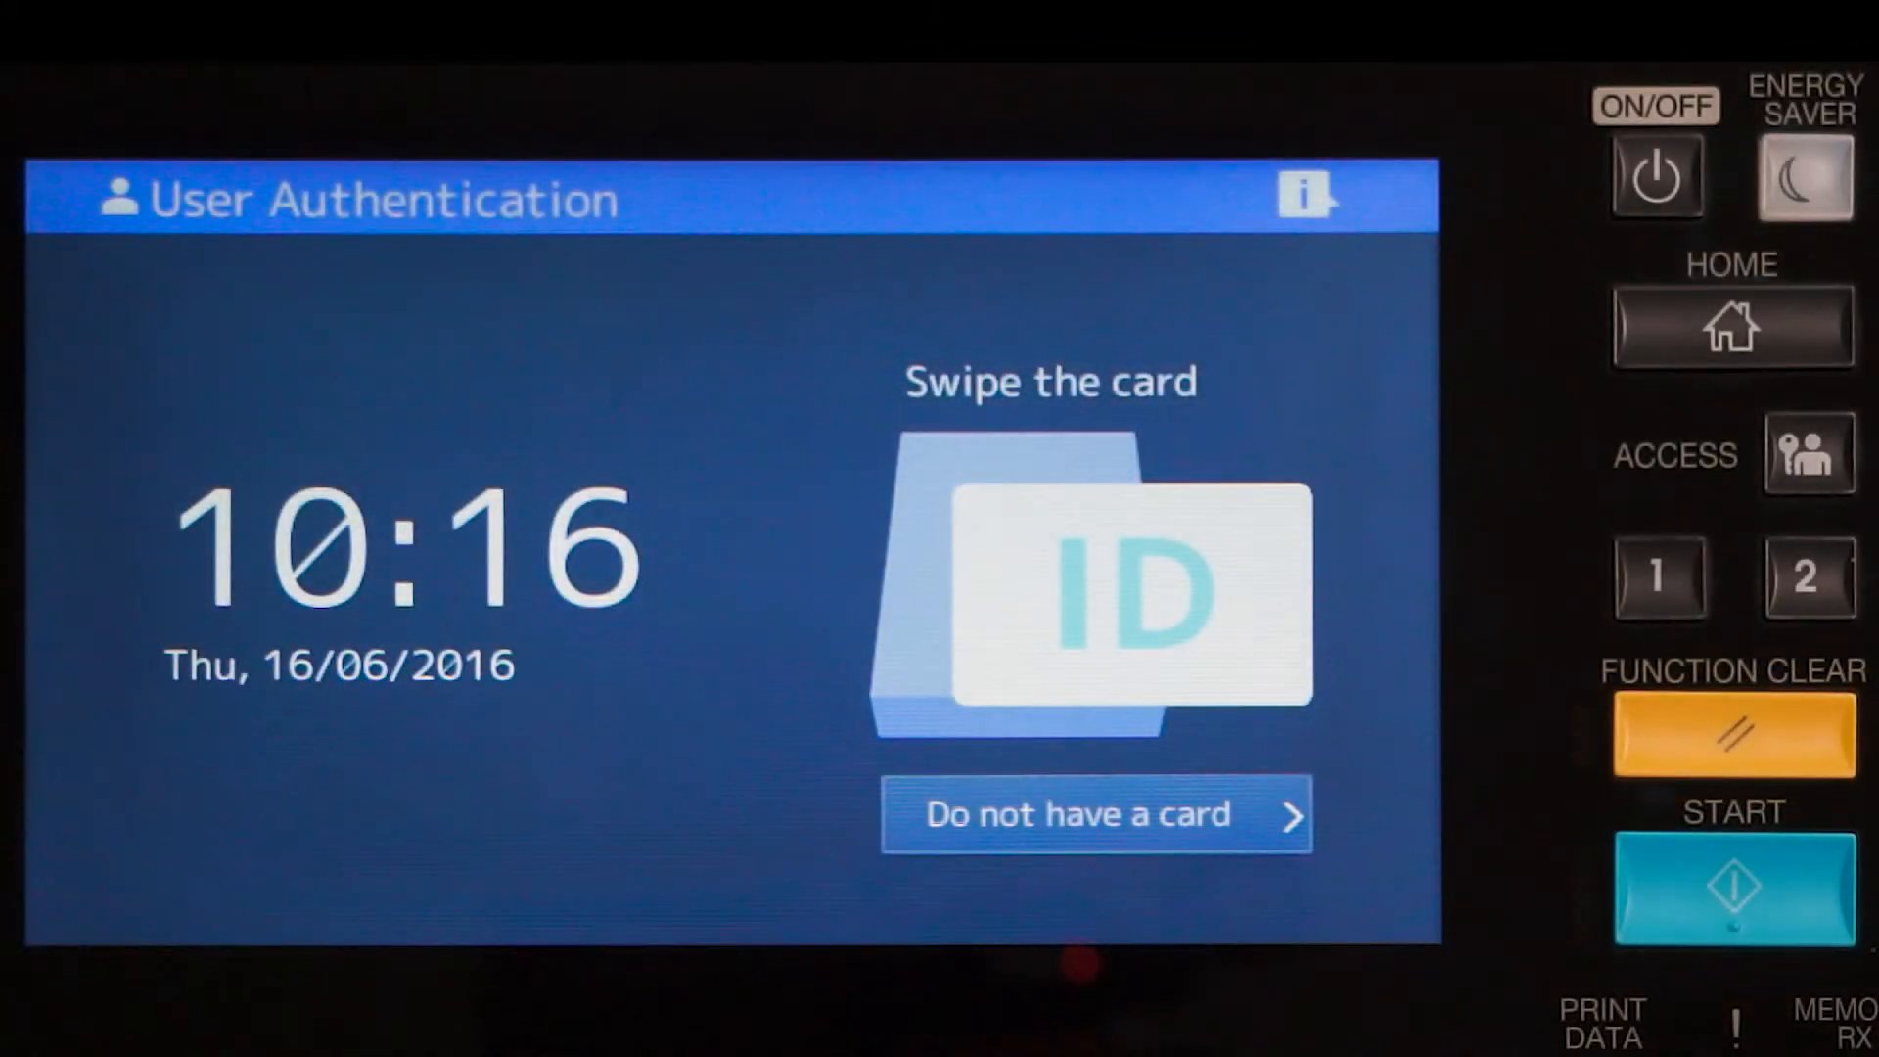
Sign in without a card using user name 'am' and password on network-ldap
click(1095, 815)
text(s)
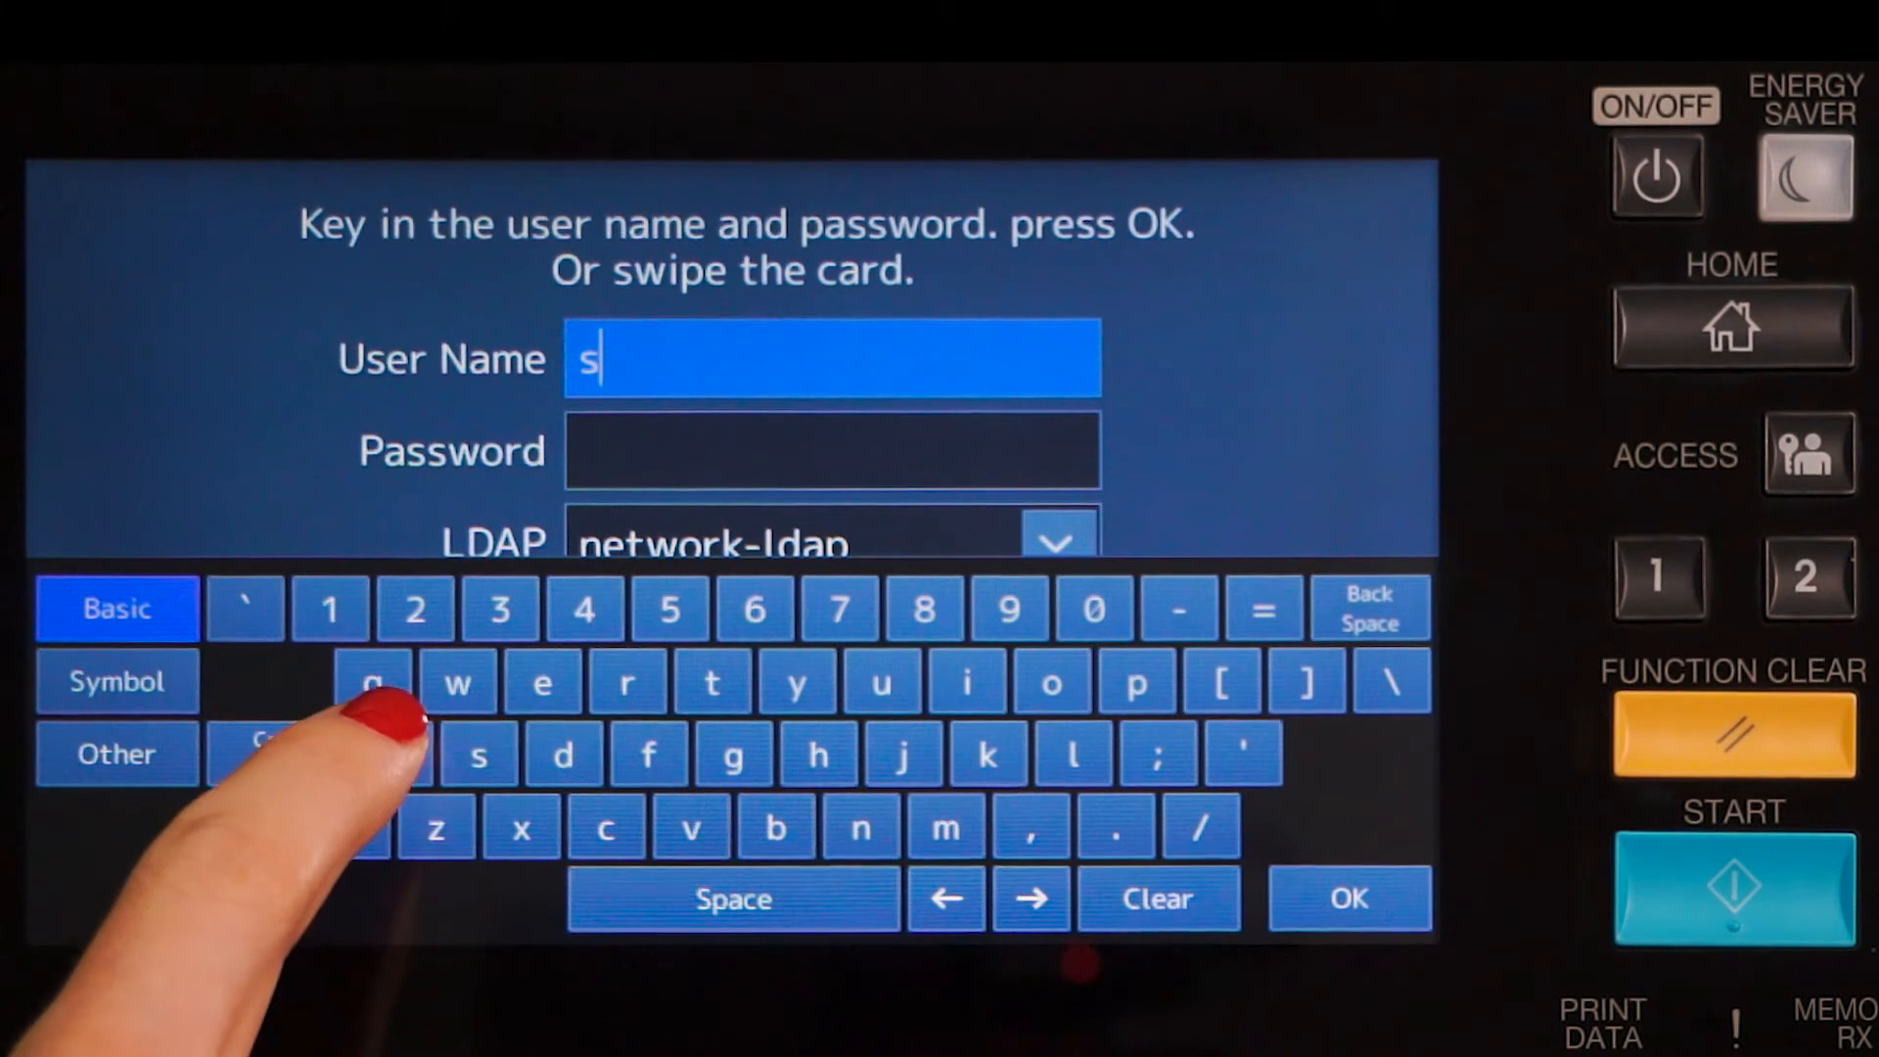
text(am)
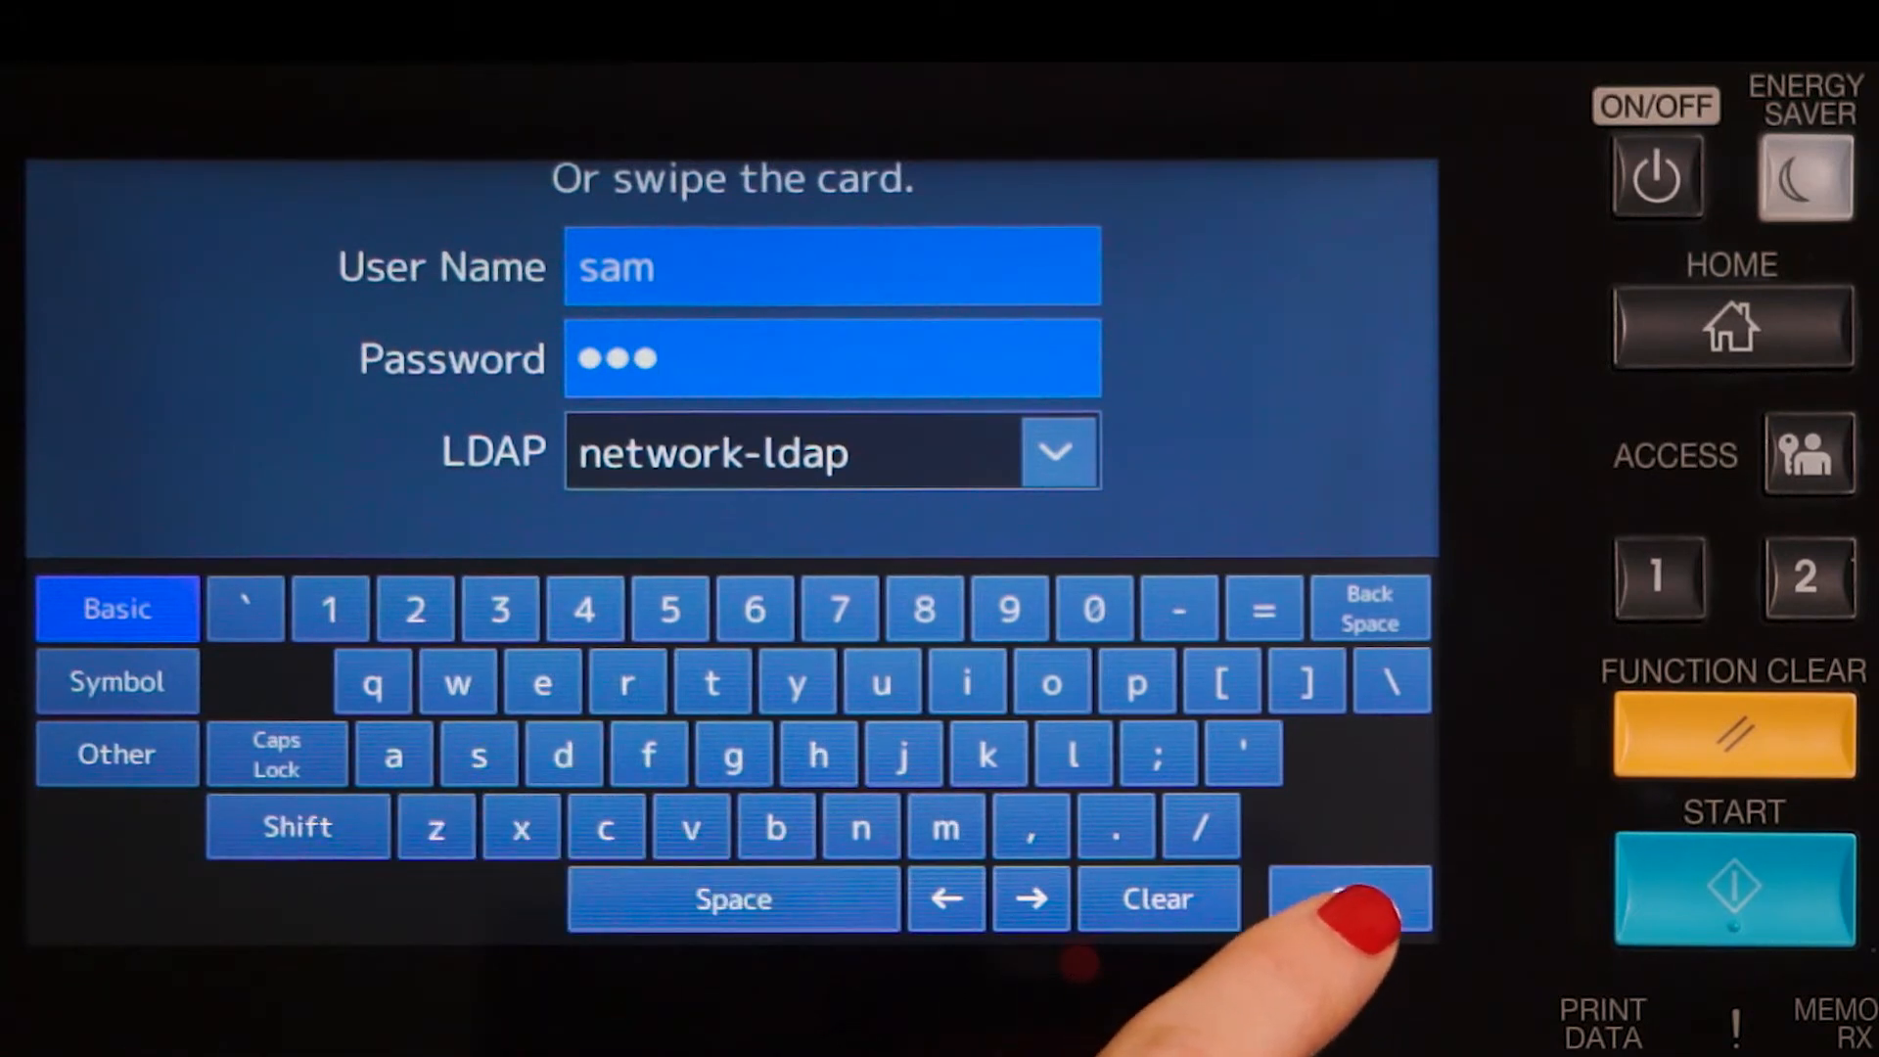
click(1349, 899)
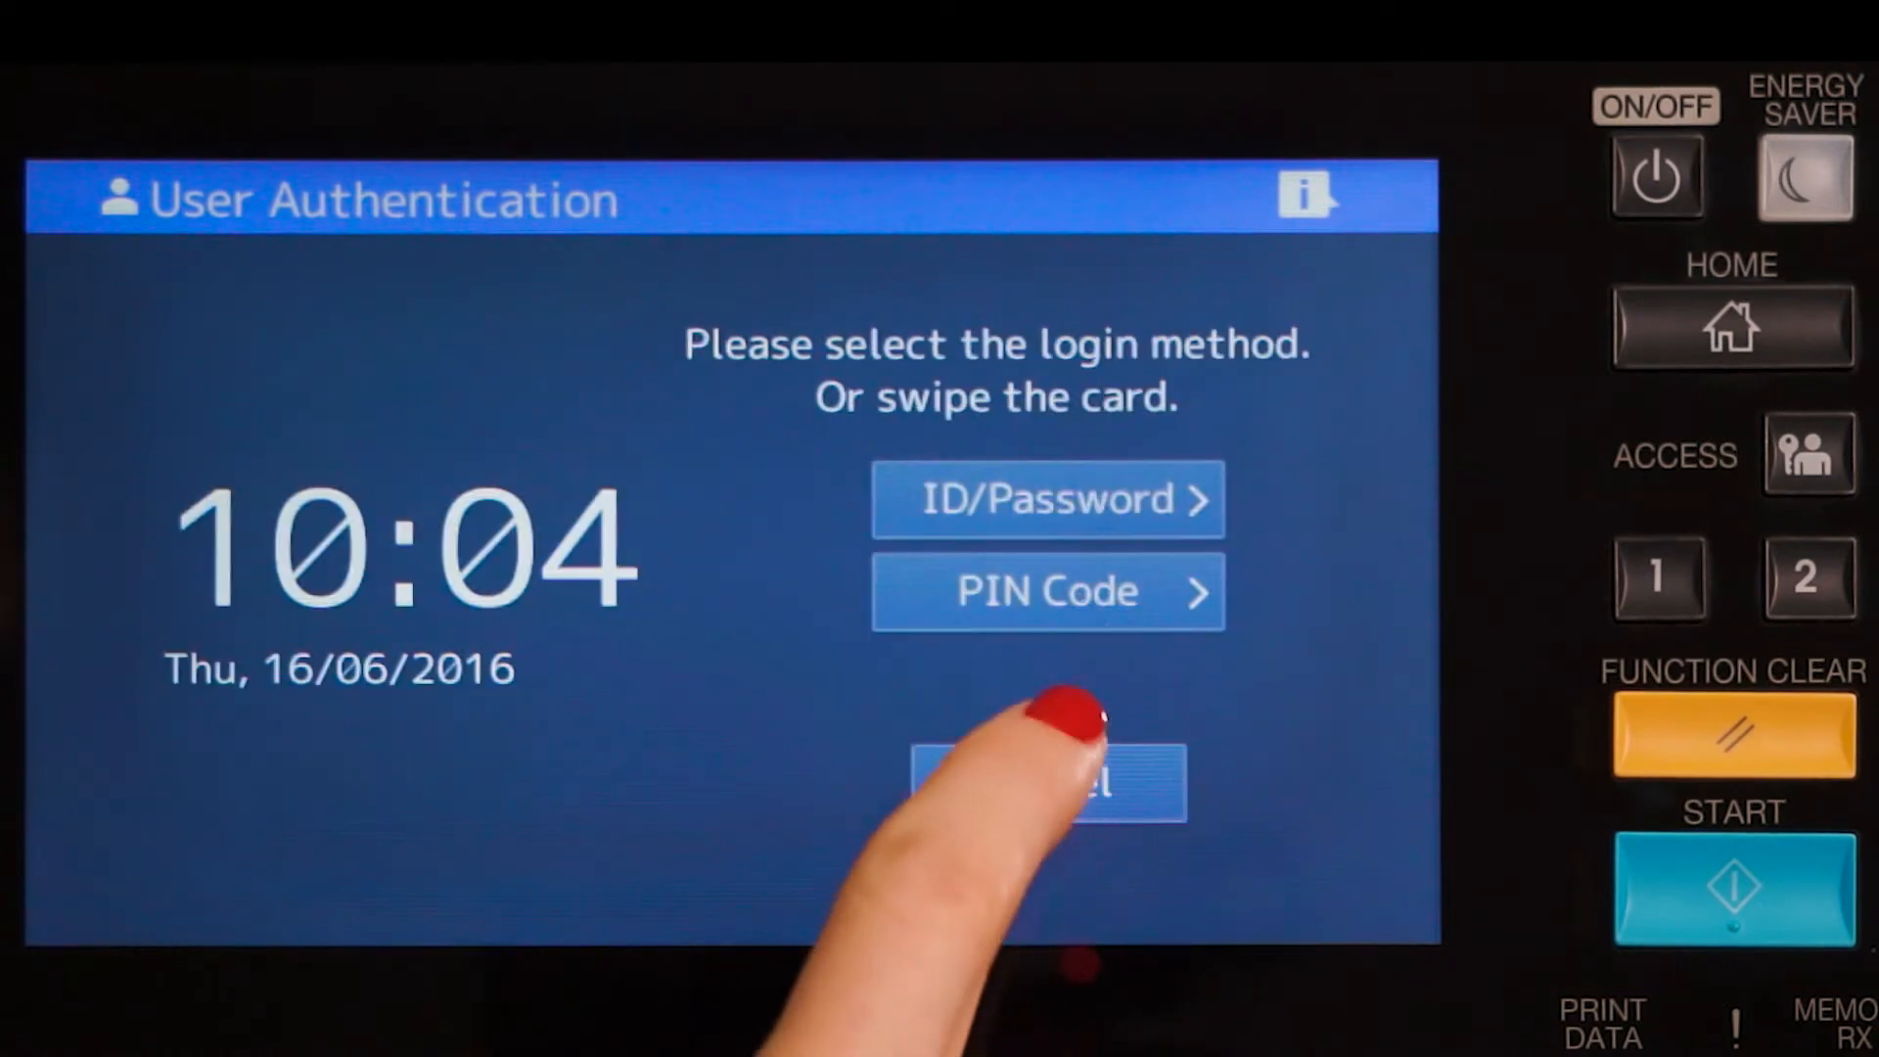
Authenticate with a PIN code until the authentication-done confirmation appears
click(1046, 592)
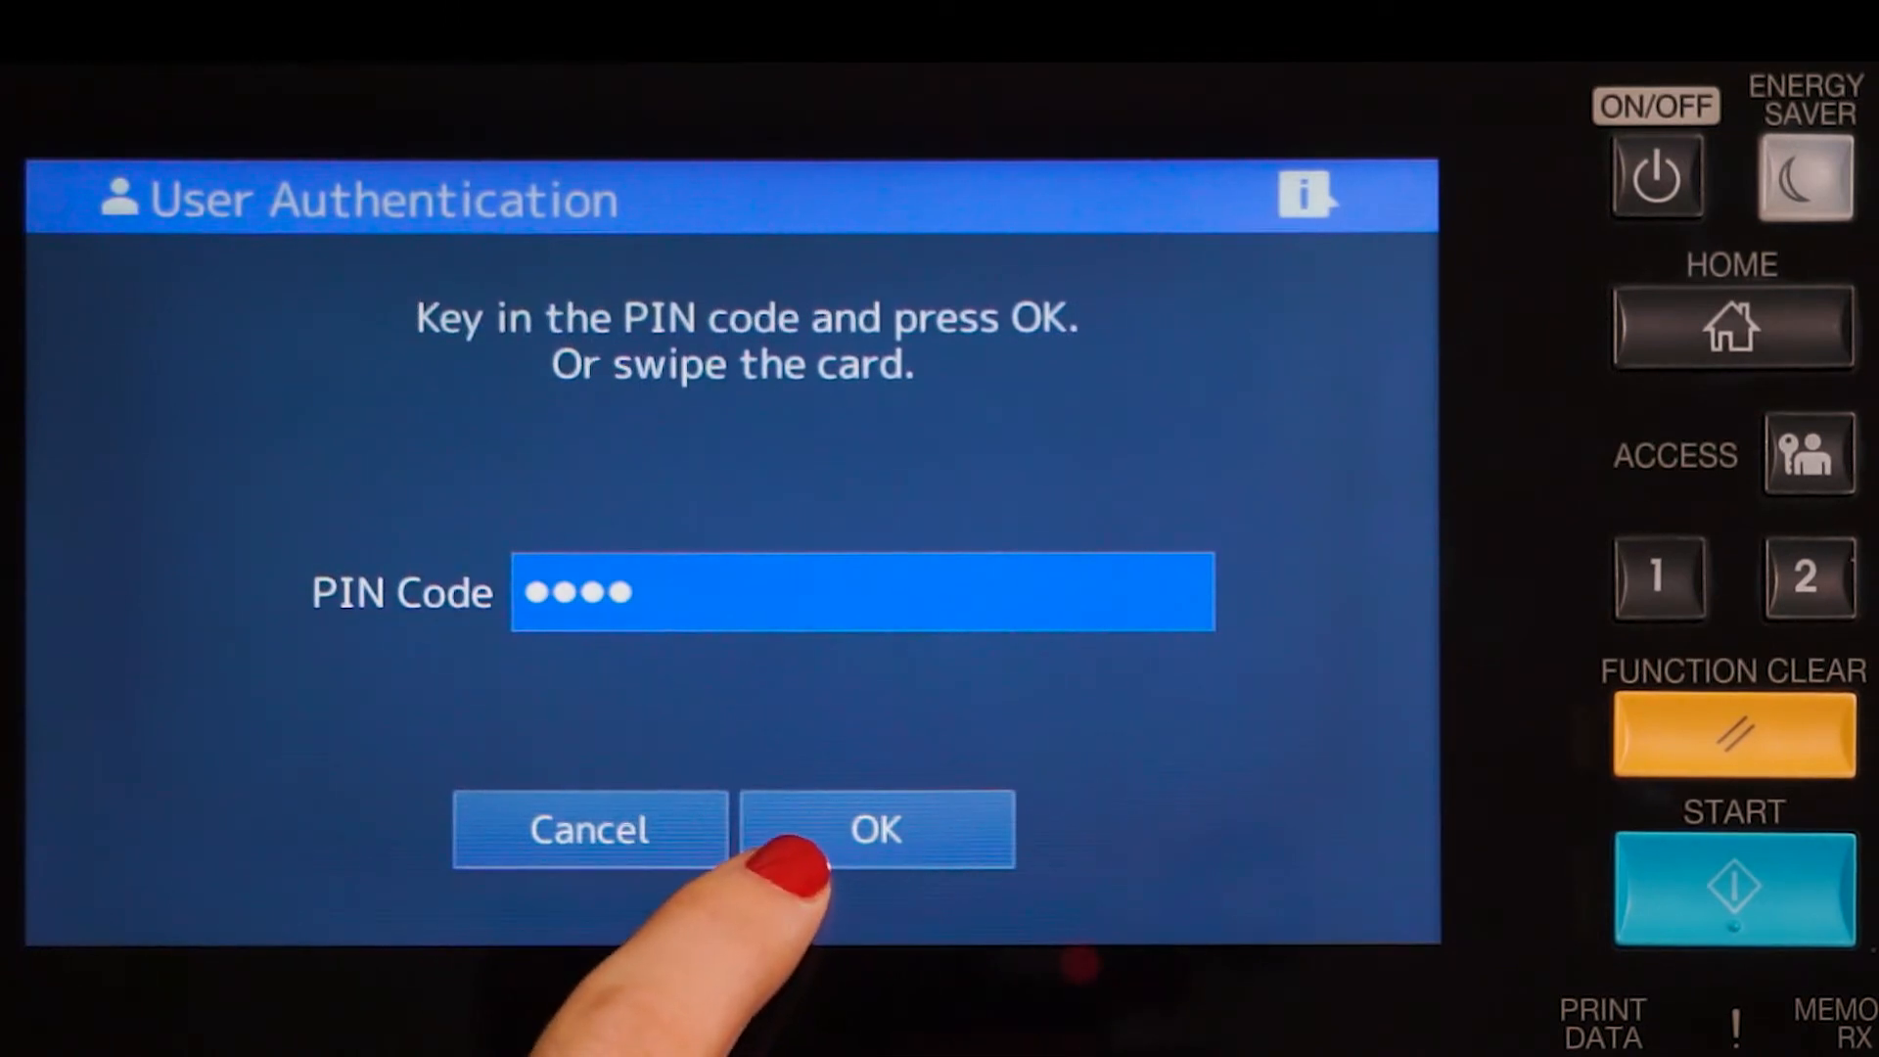
click(877, 831)
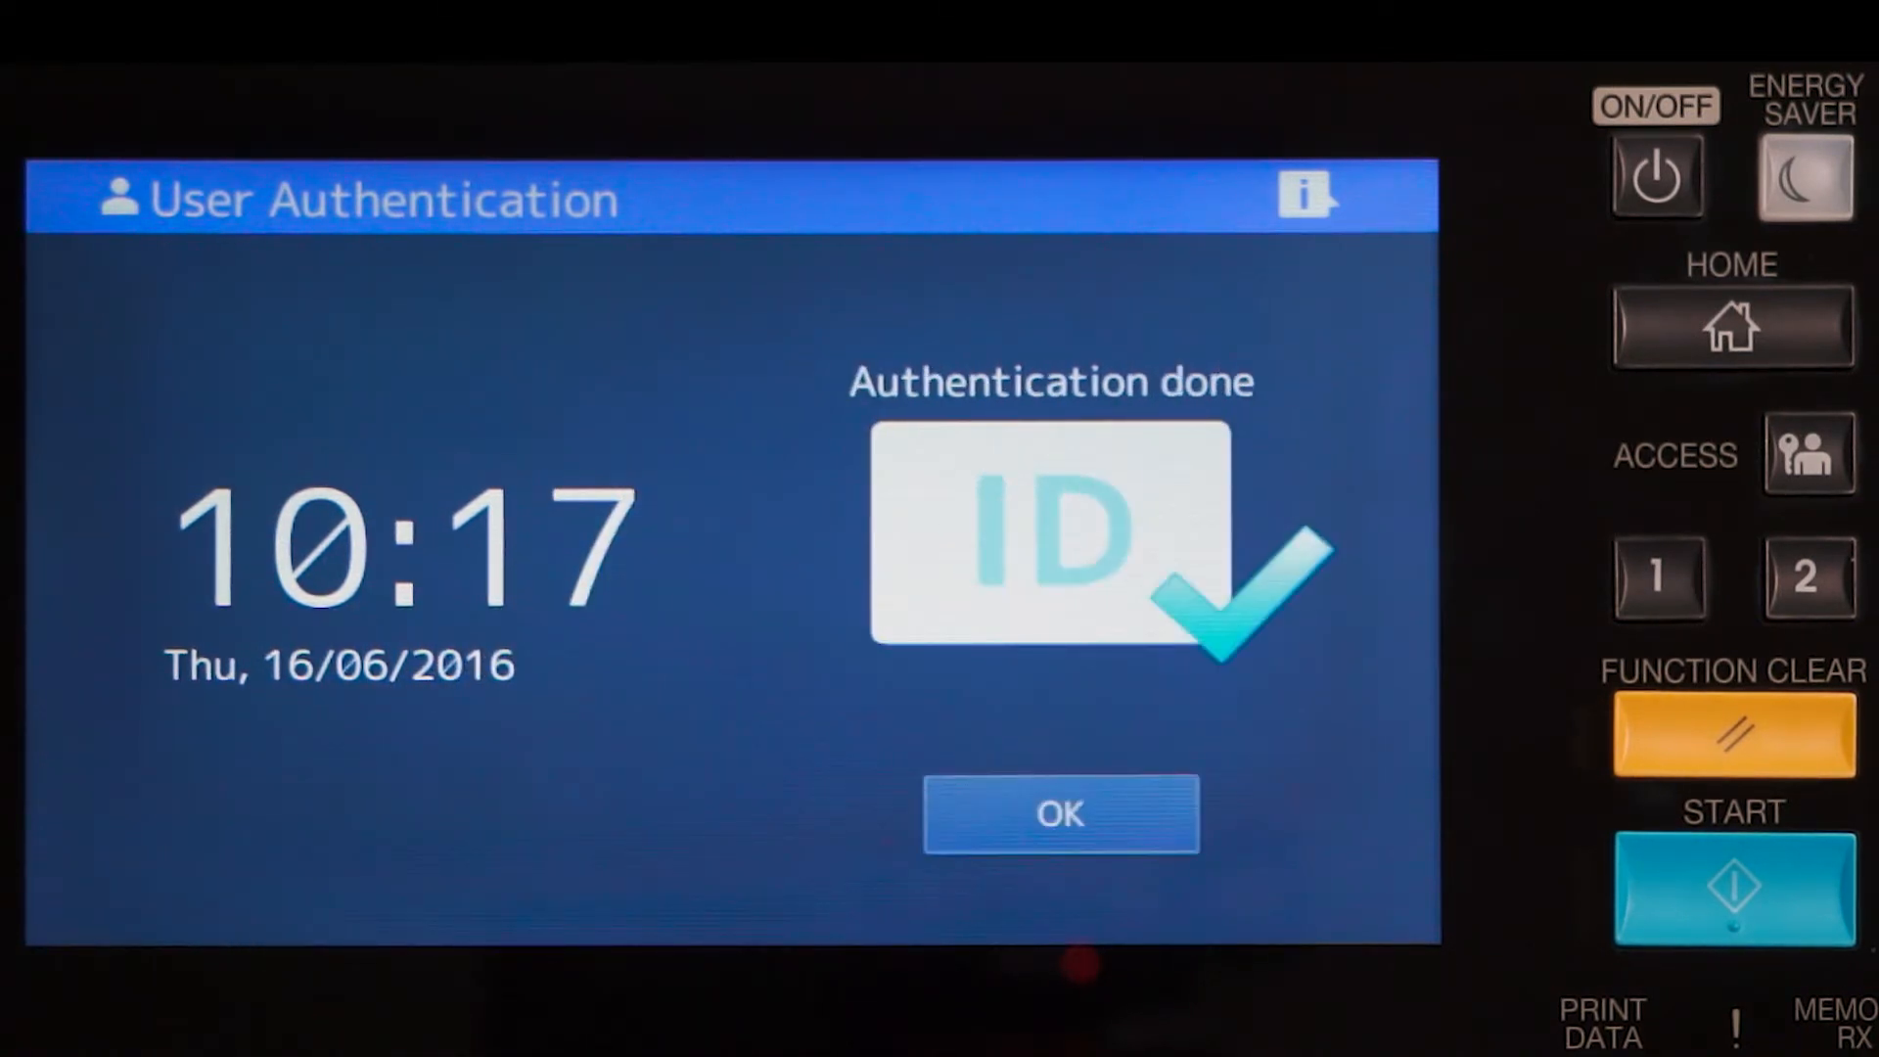
Acknowledge authentication, view the held print jobs and cancel the unwanted ones
click(1059, 814)
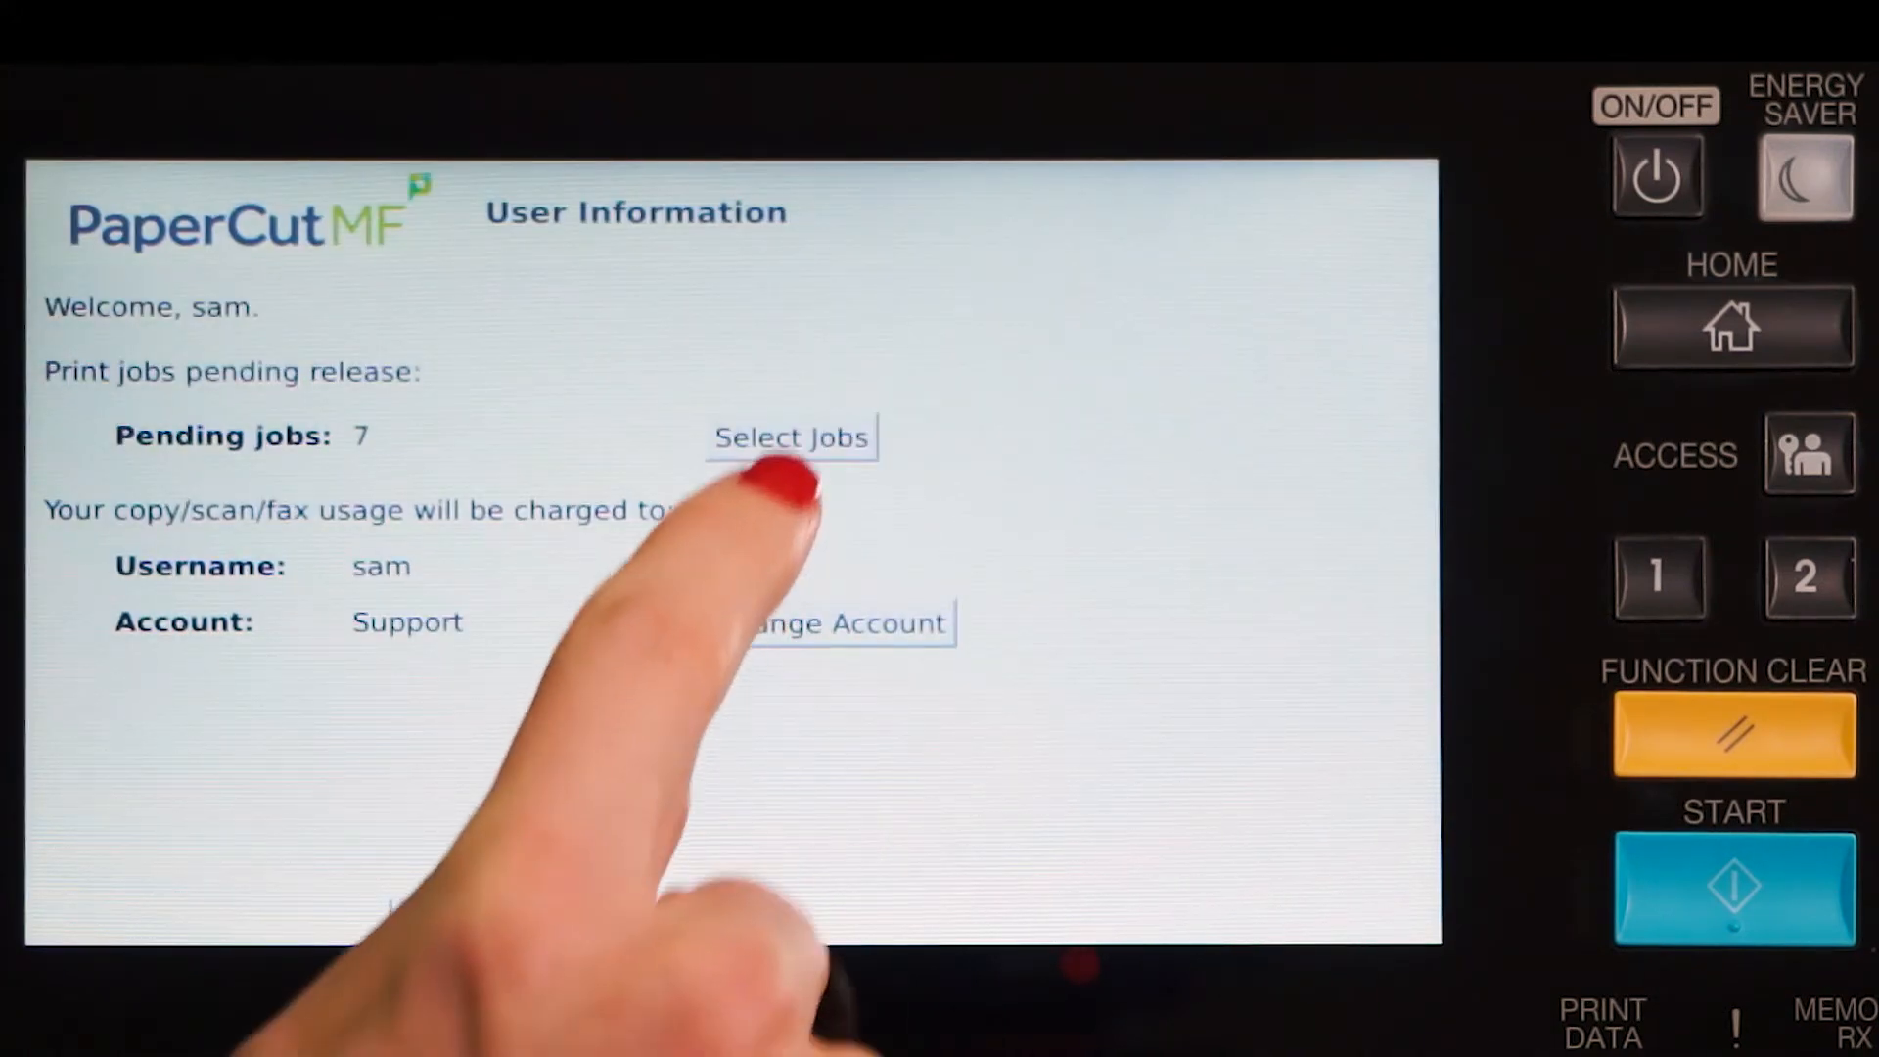
click(789, 437)
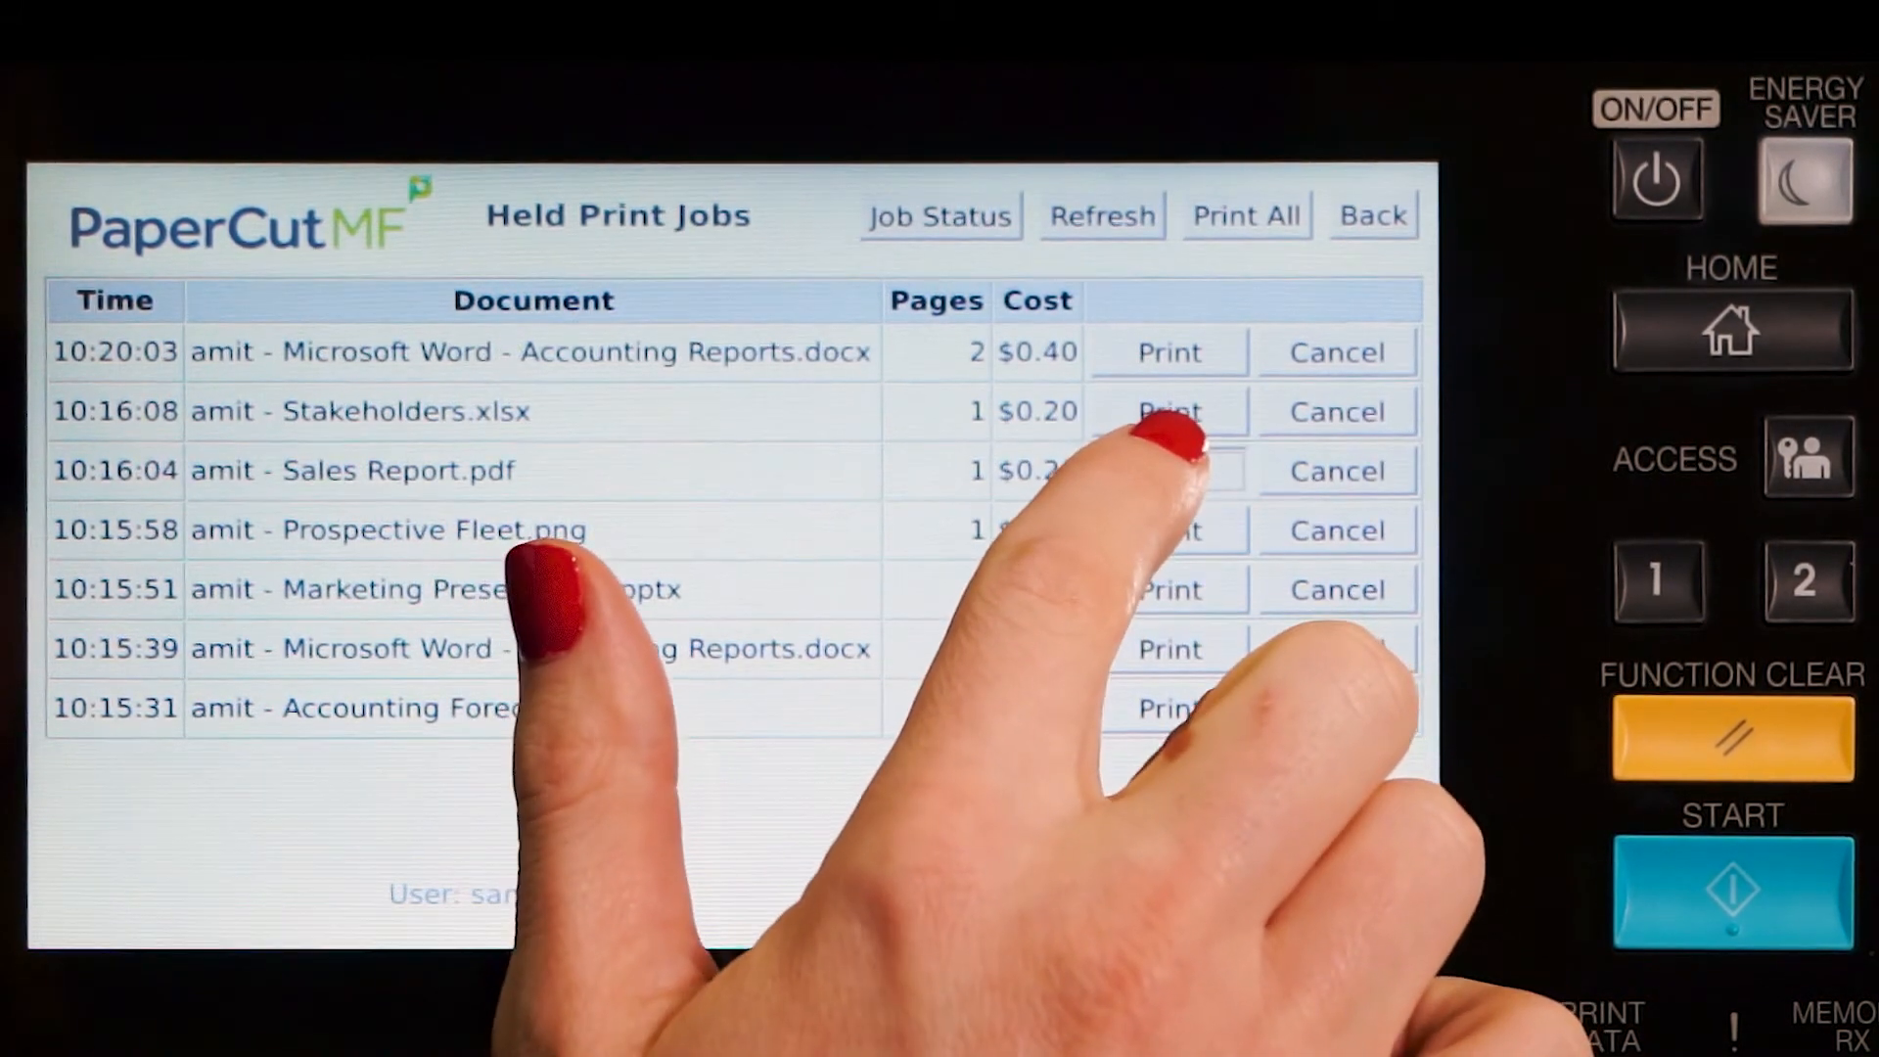
click(1166, 470)
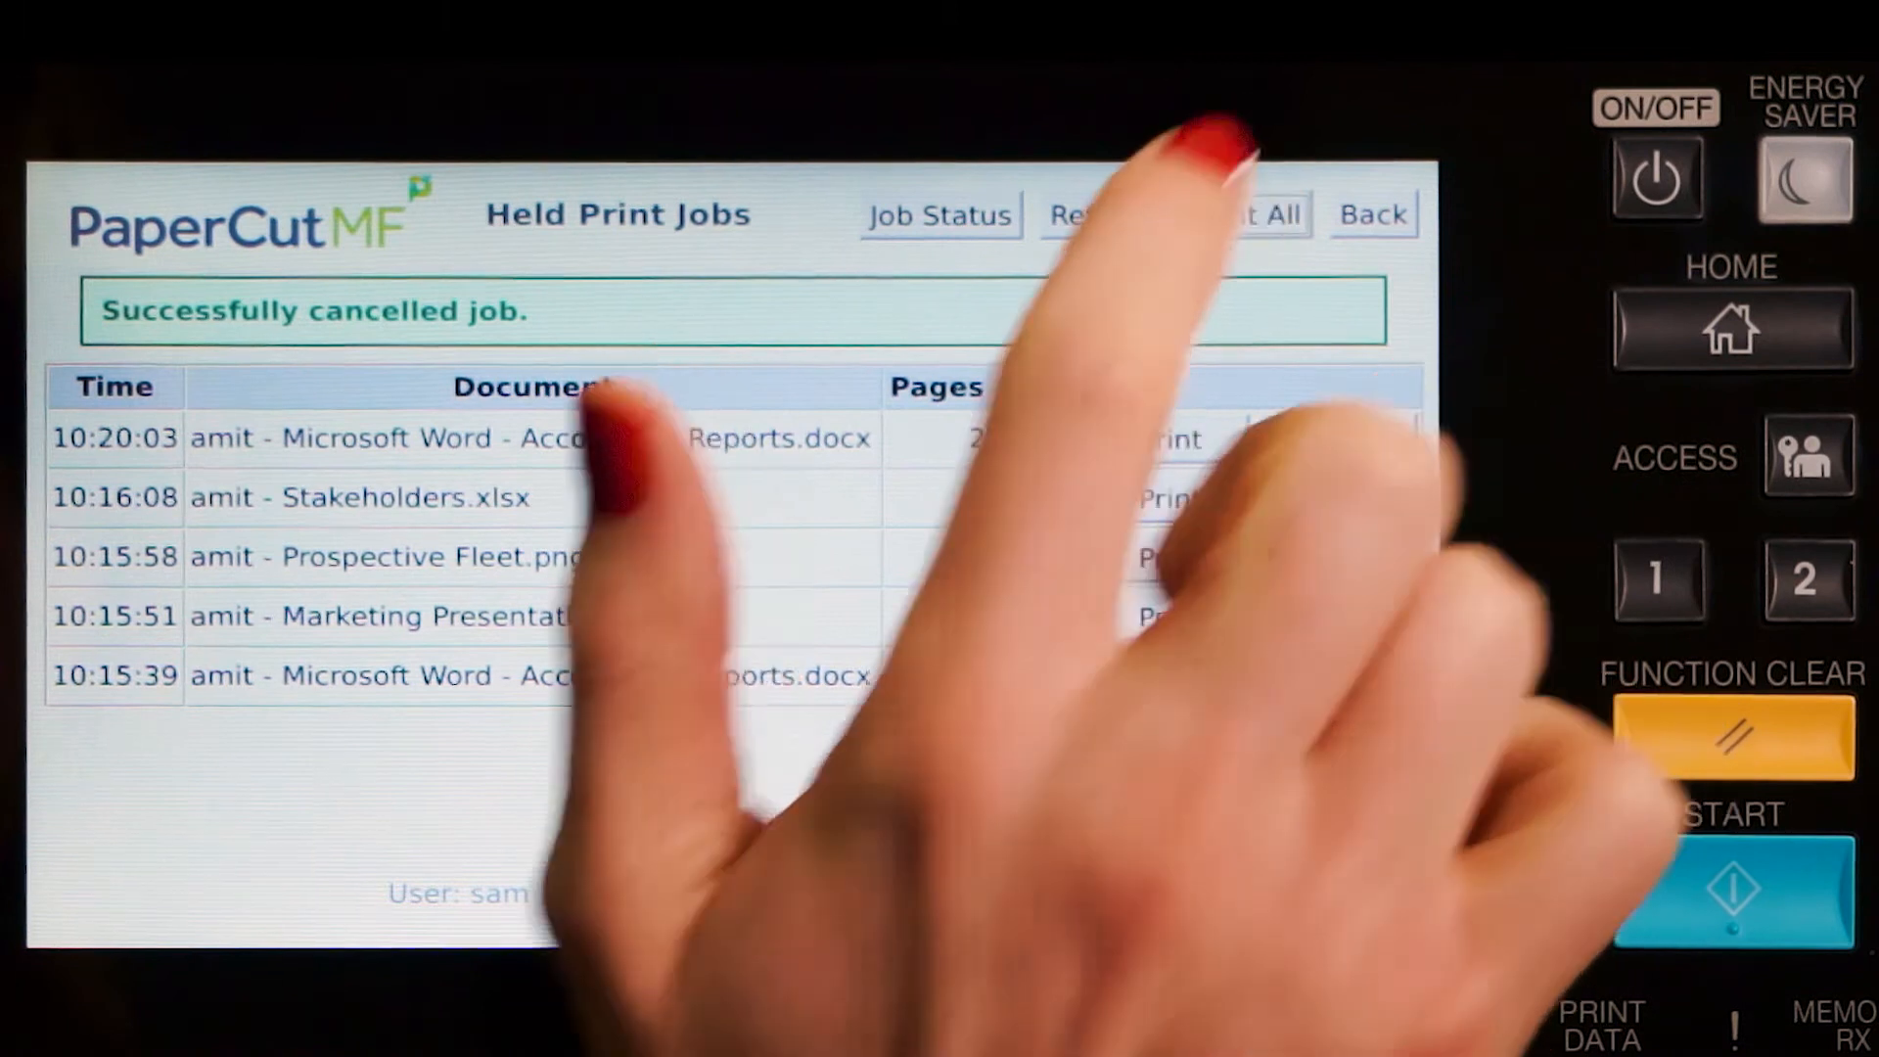
Release all five remaining held jobs, return to the summary and start changing the charged account
click(1271, 216)
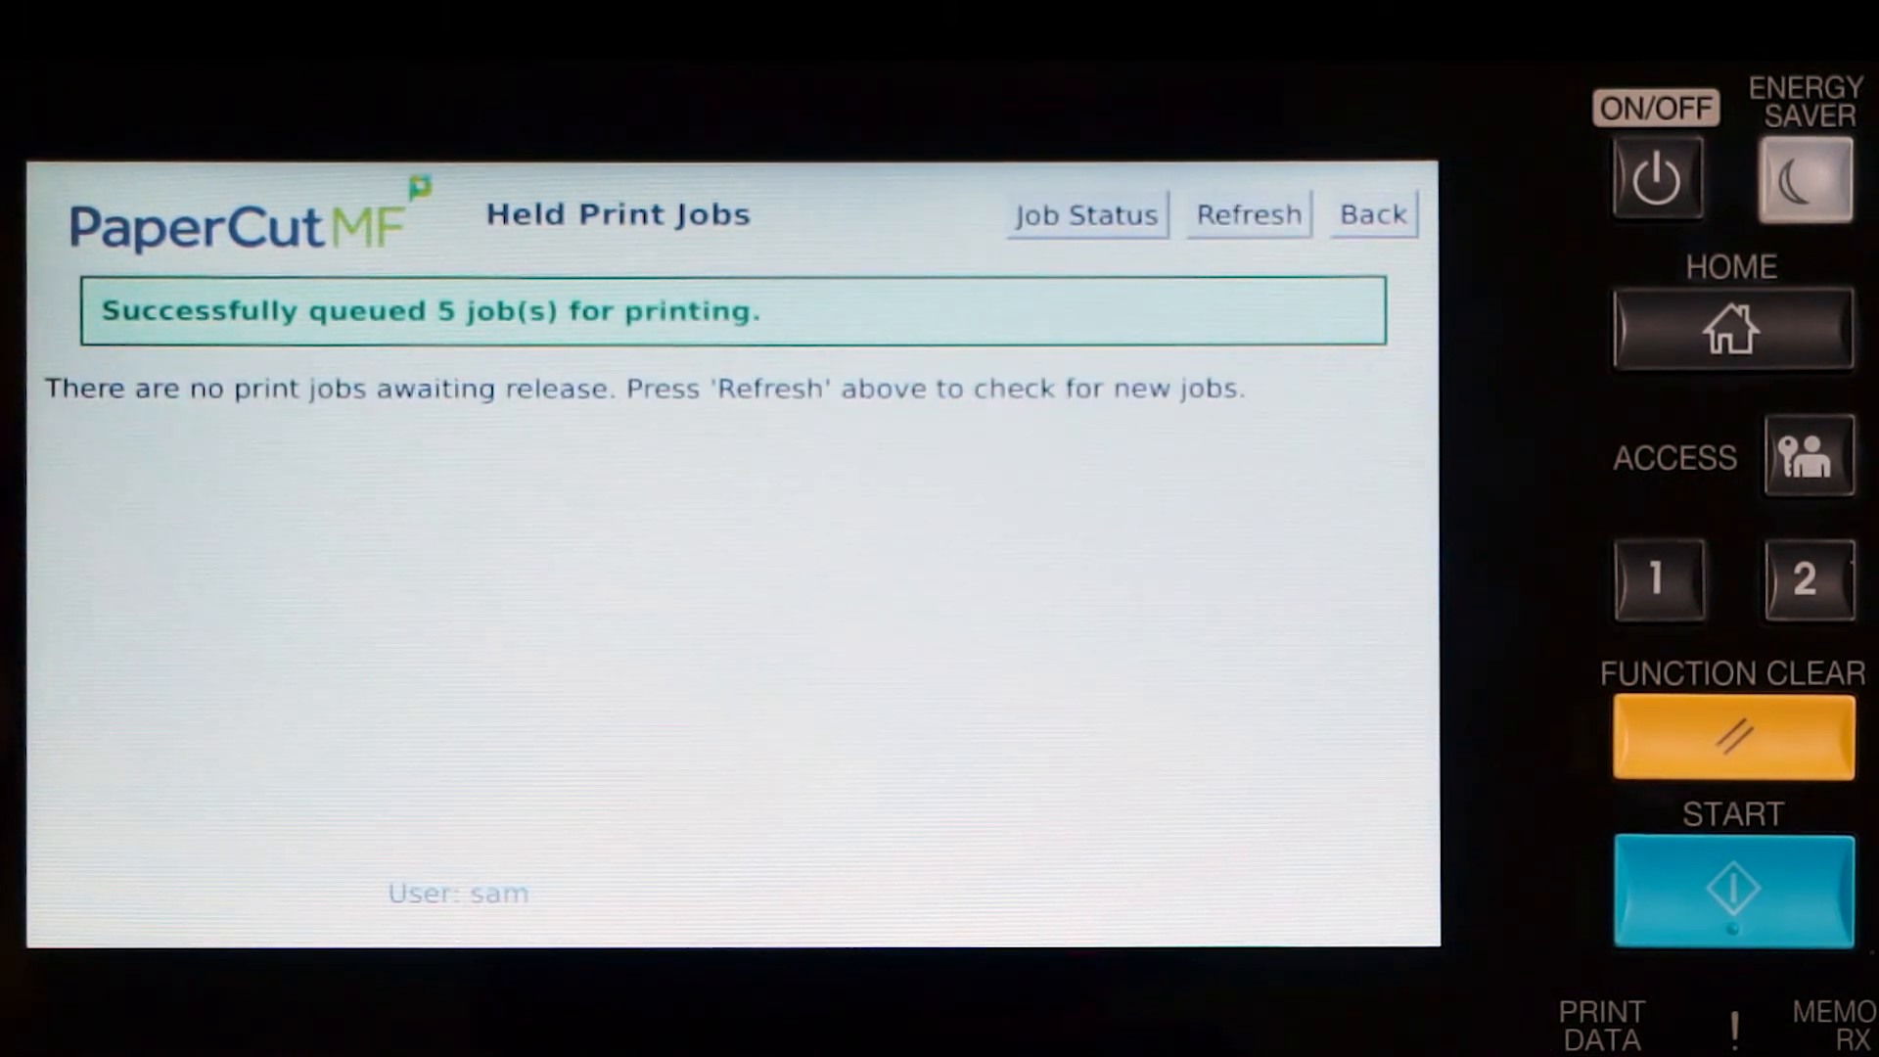
click(1372, 213)
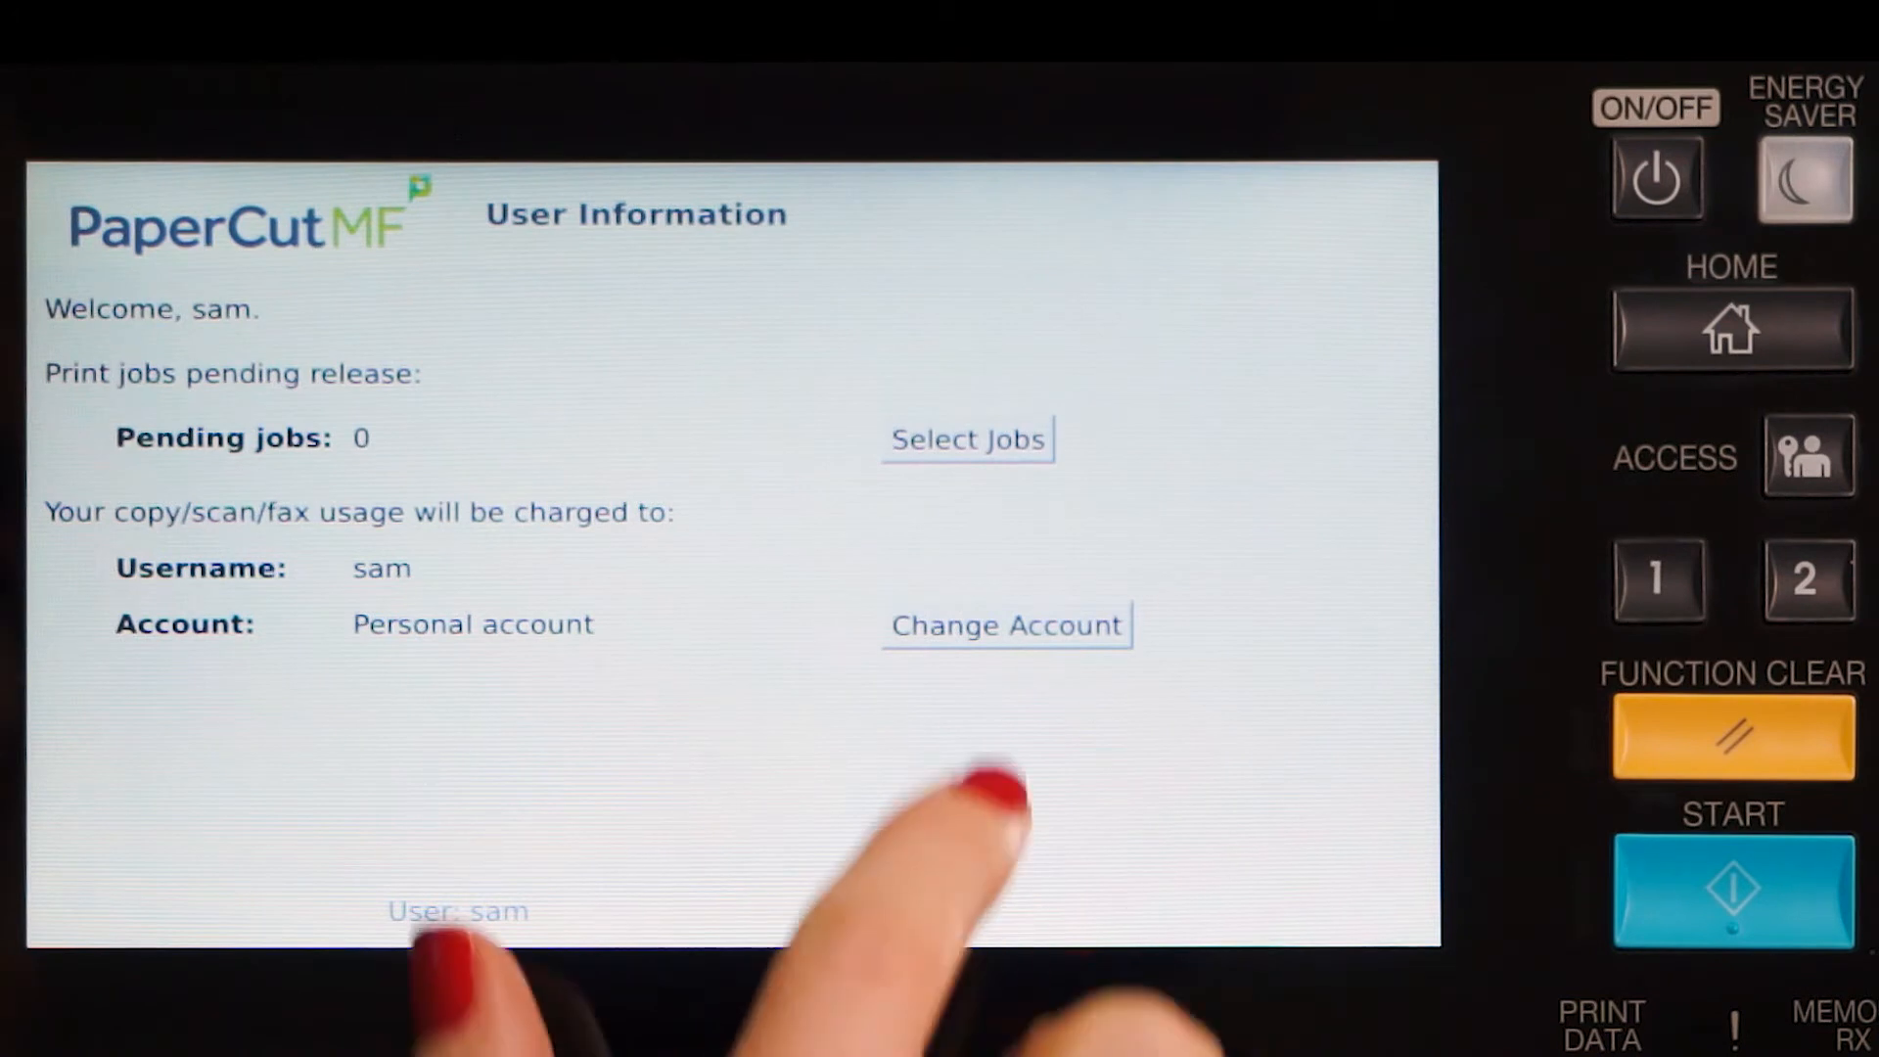
click(1006, 625)
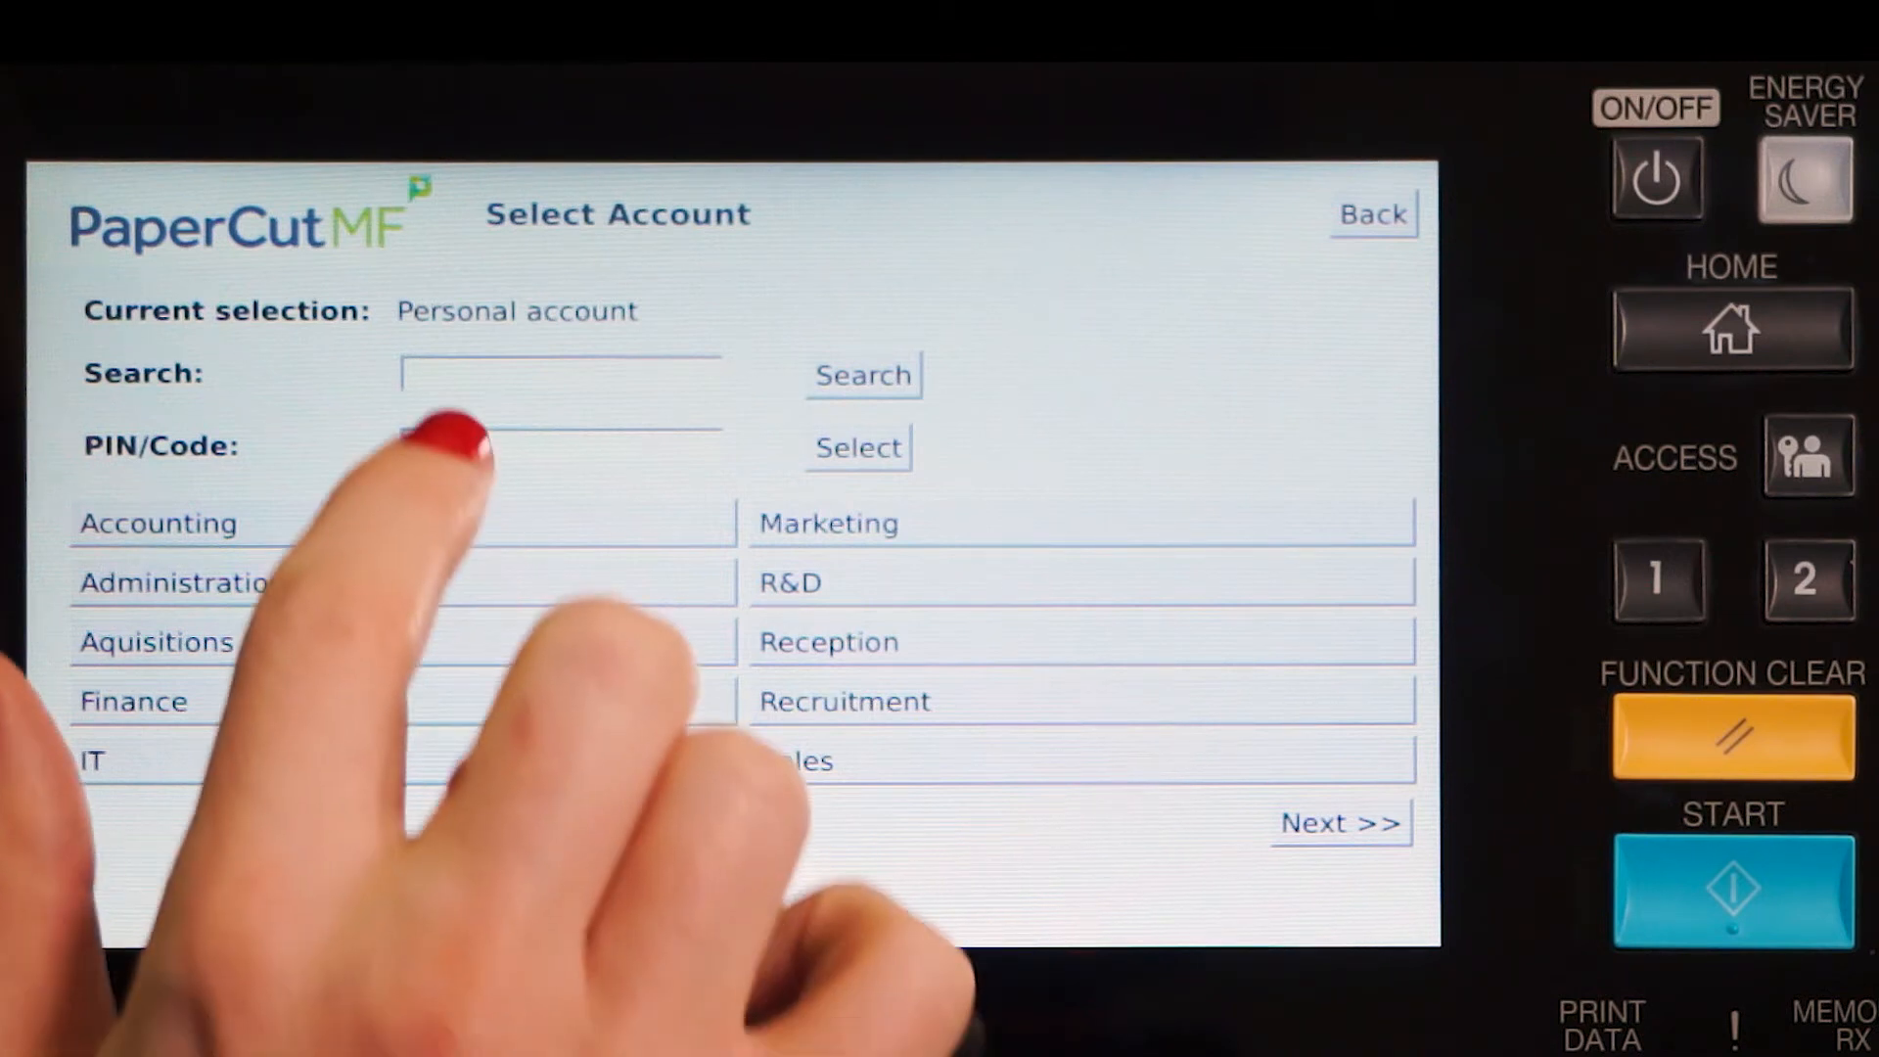
Search the shared accounts for names matching 'su'
click(562, 372)
text(su)
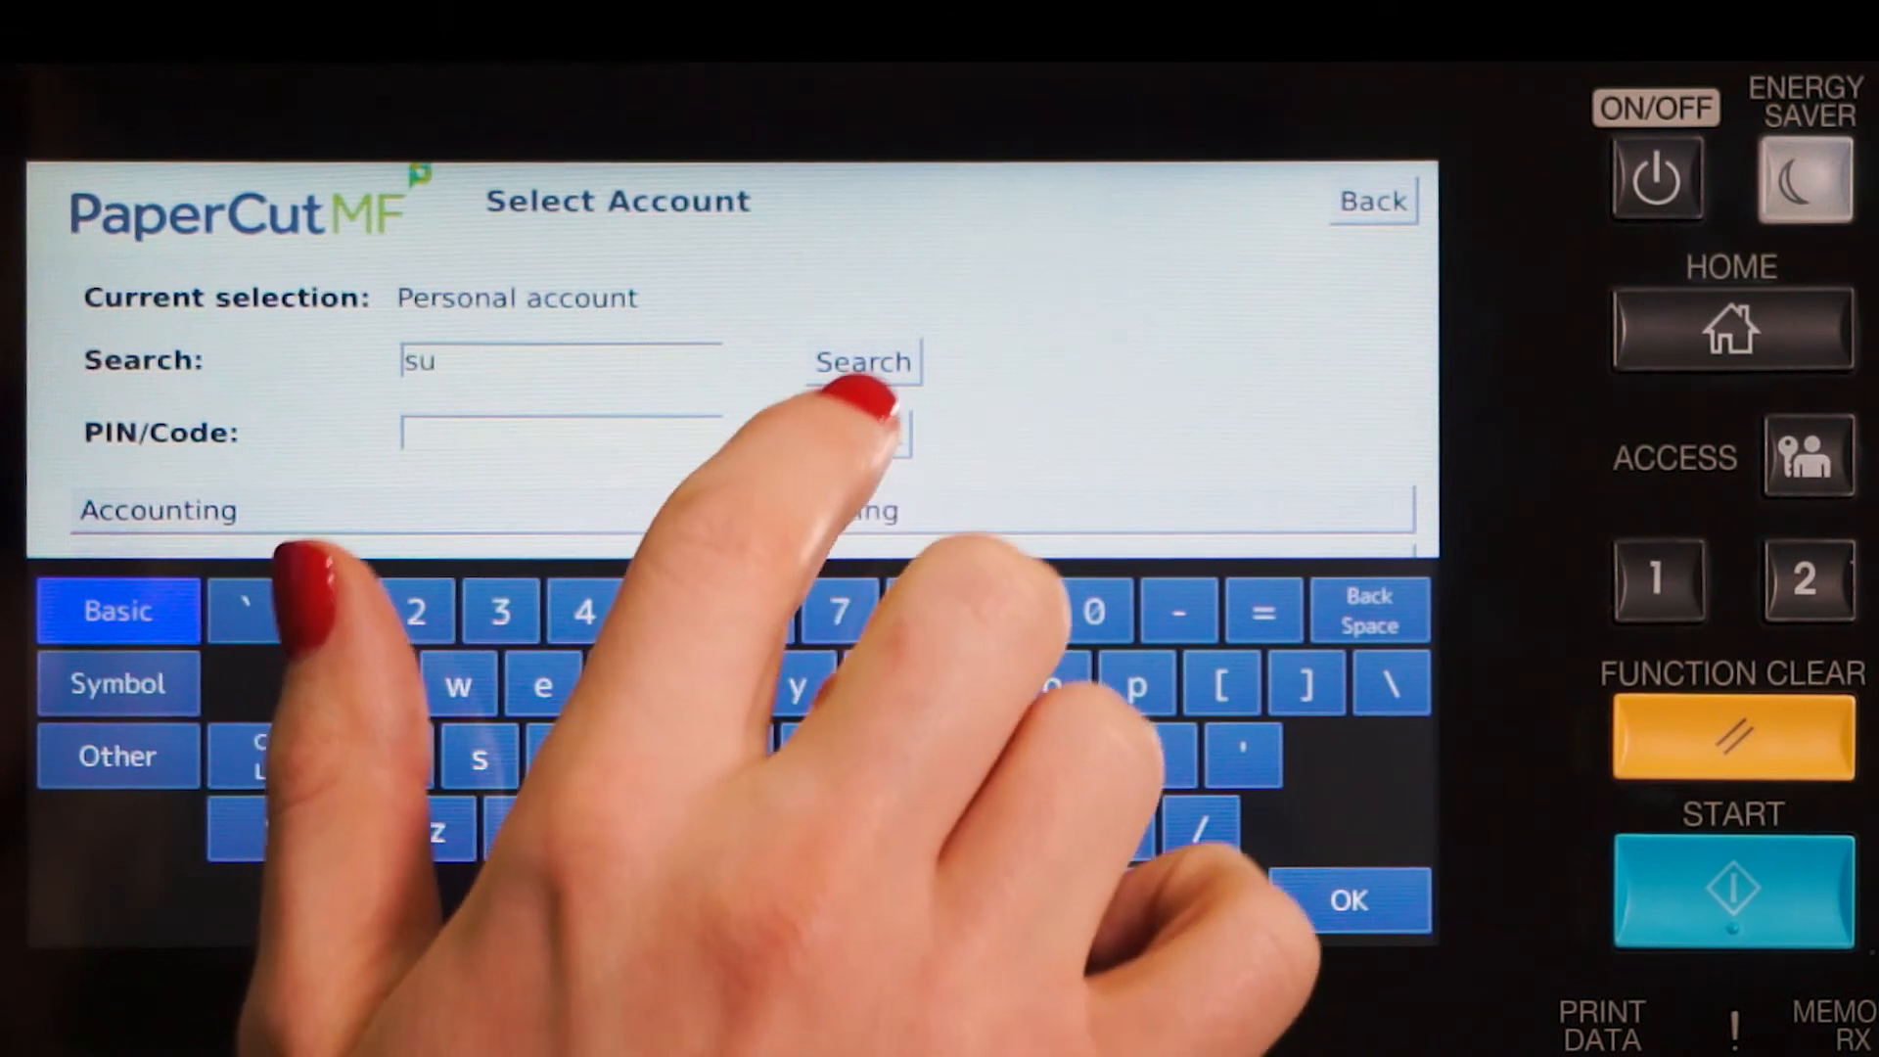
click(861, 360)
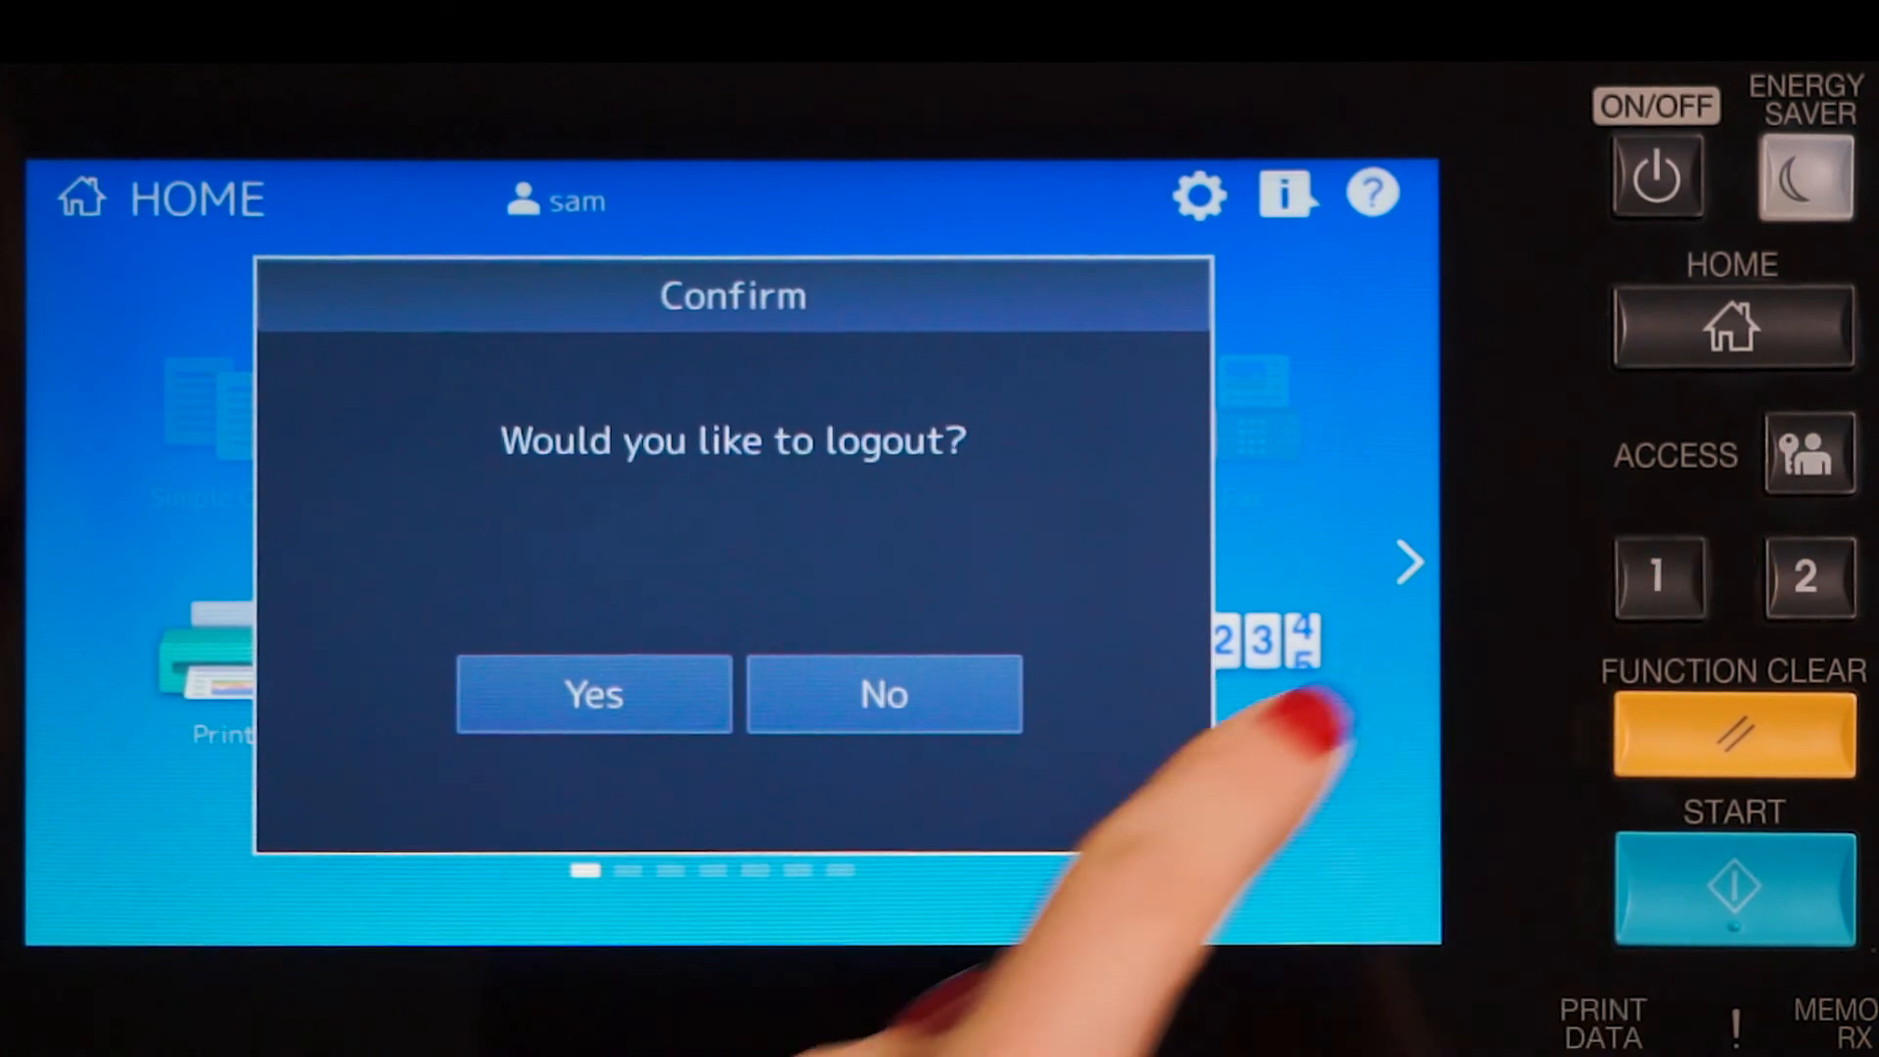
Confirm the logout so the panel returns to the home screen
click(883, 693)
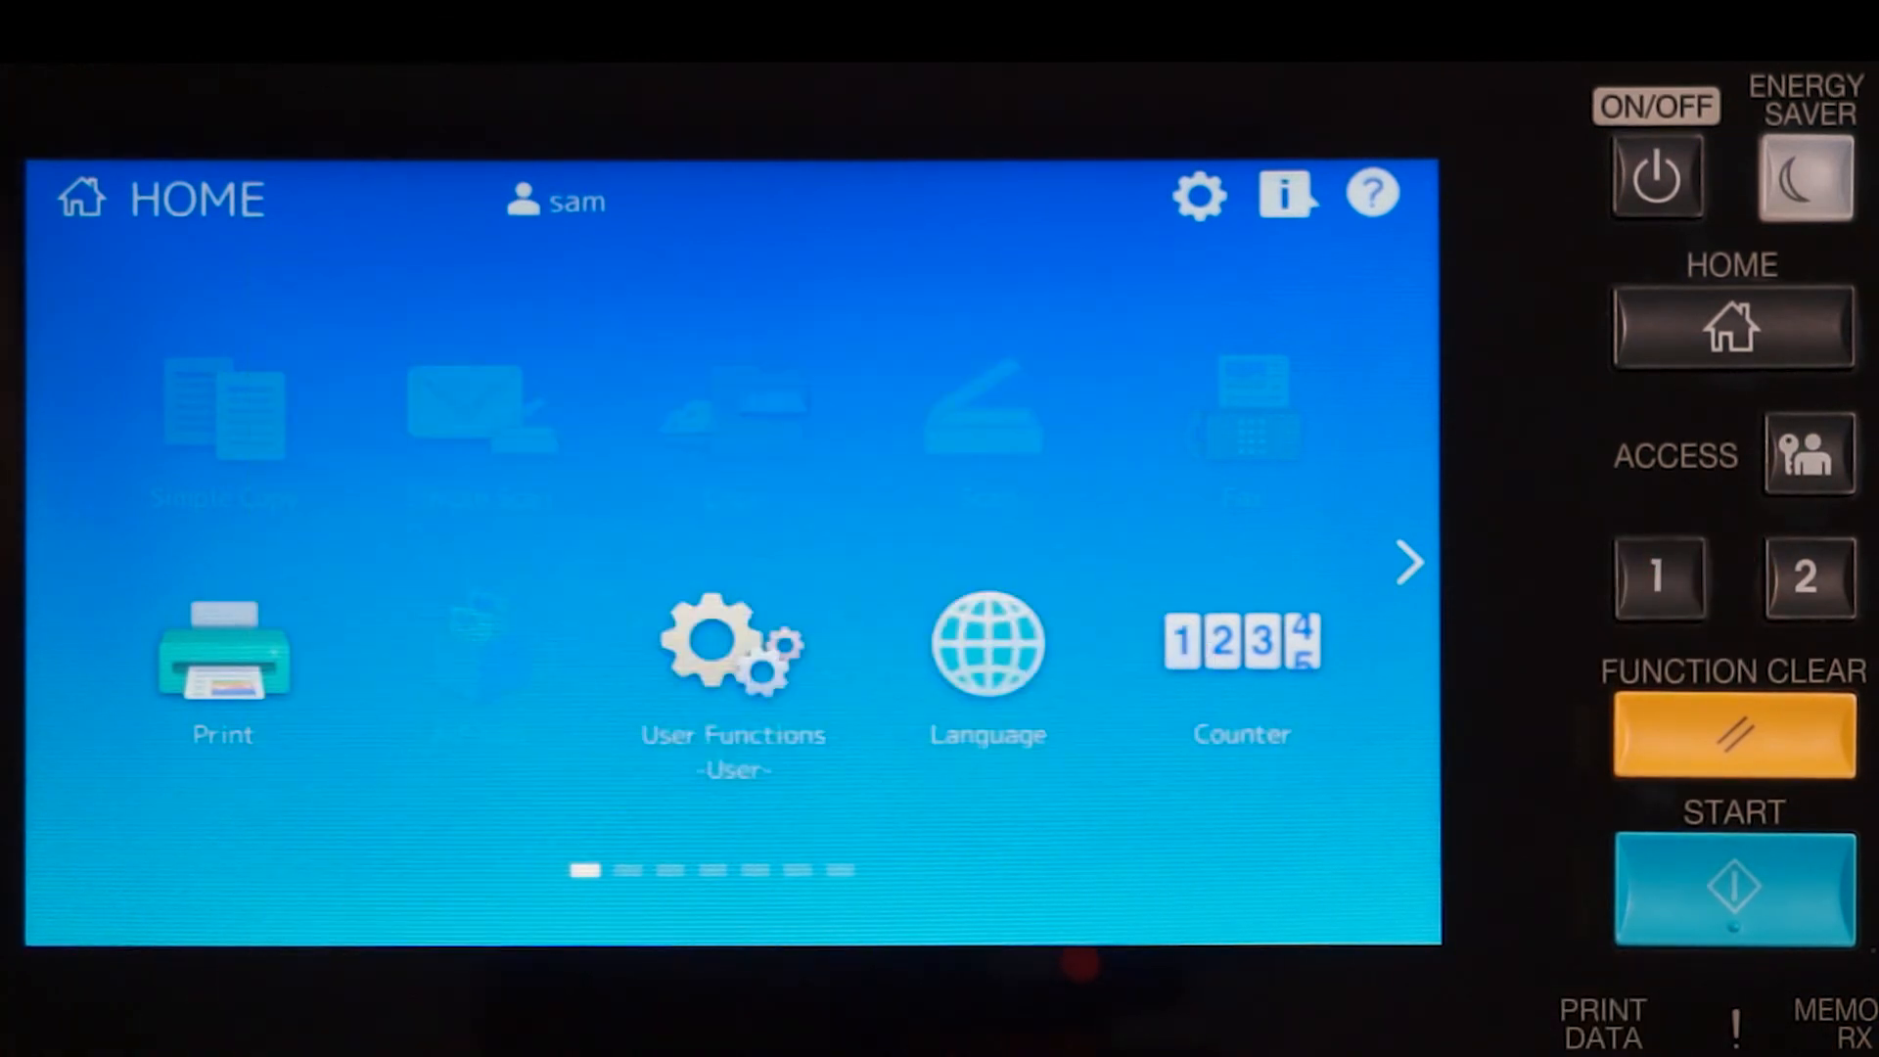